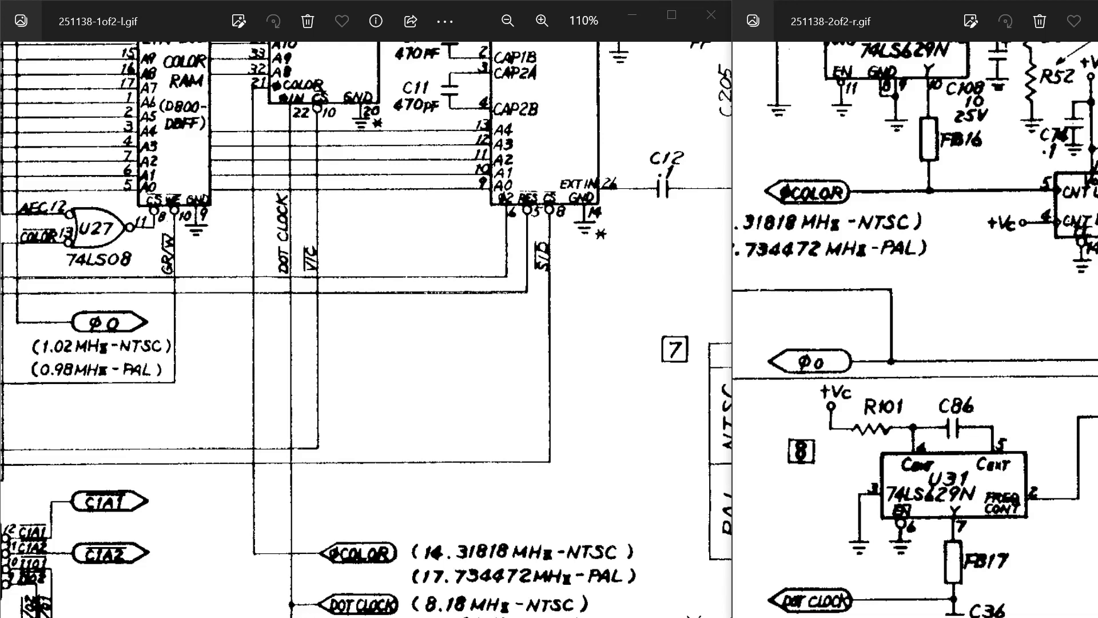
pyautogui.moveTo(848, 336)
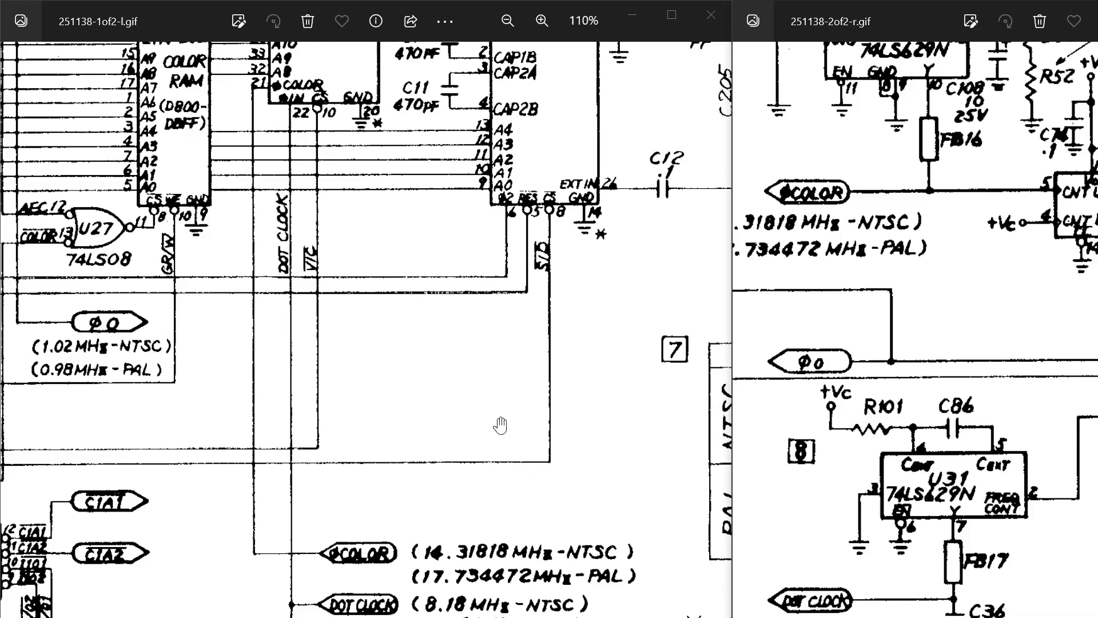
pyautogui.moveTo(293, 130)
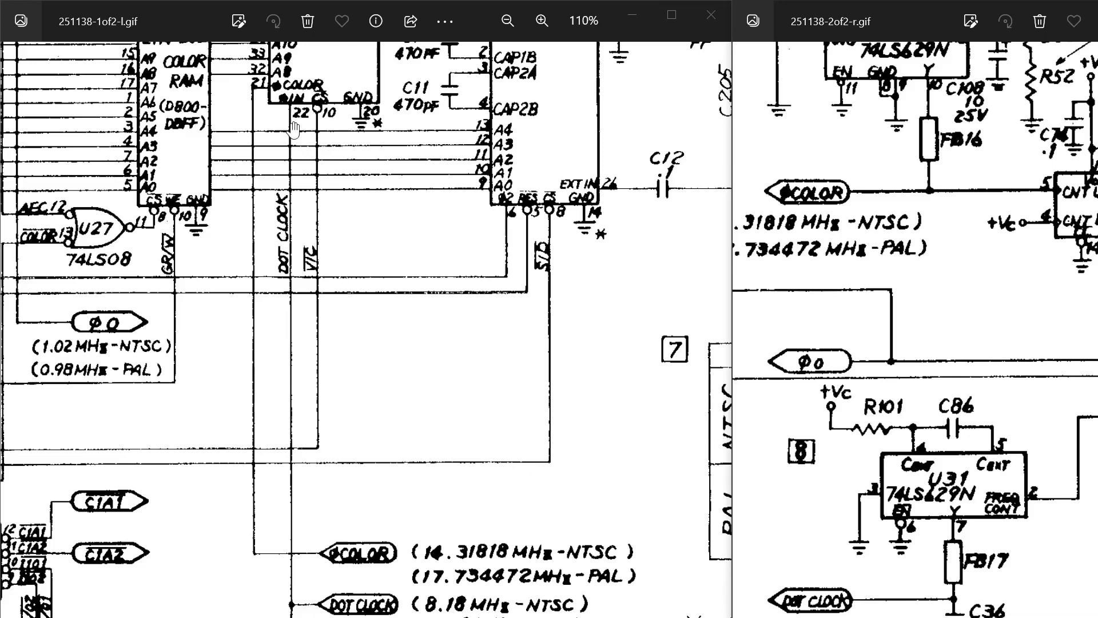
pyautogui.moveTo(289, 119)
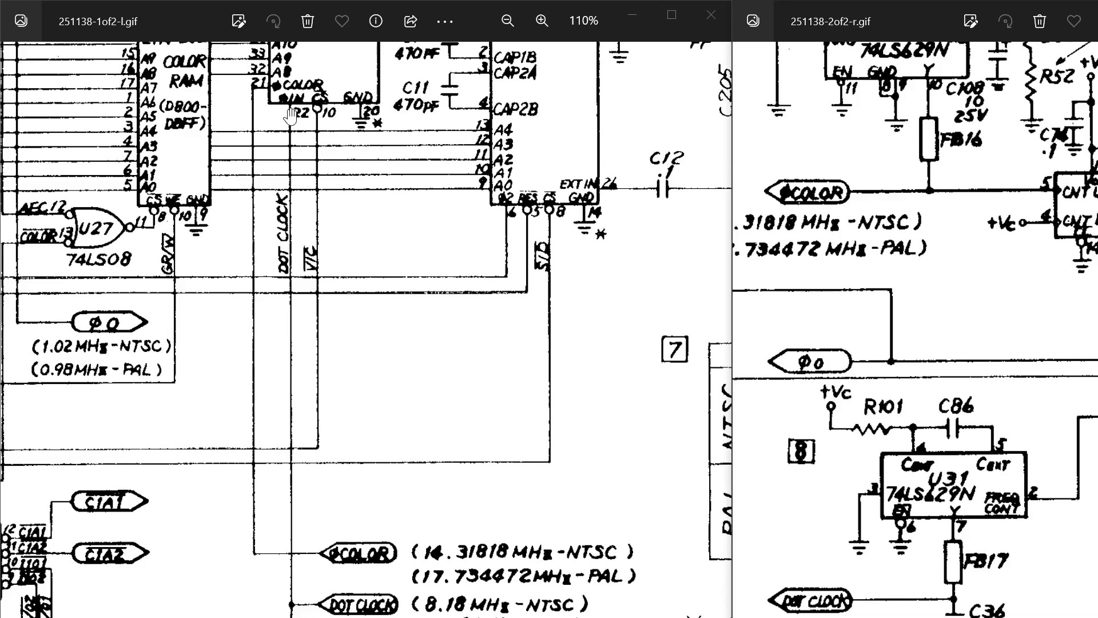
pyautogui.moveTo(287, 448)
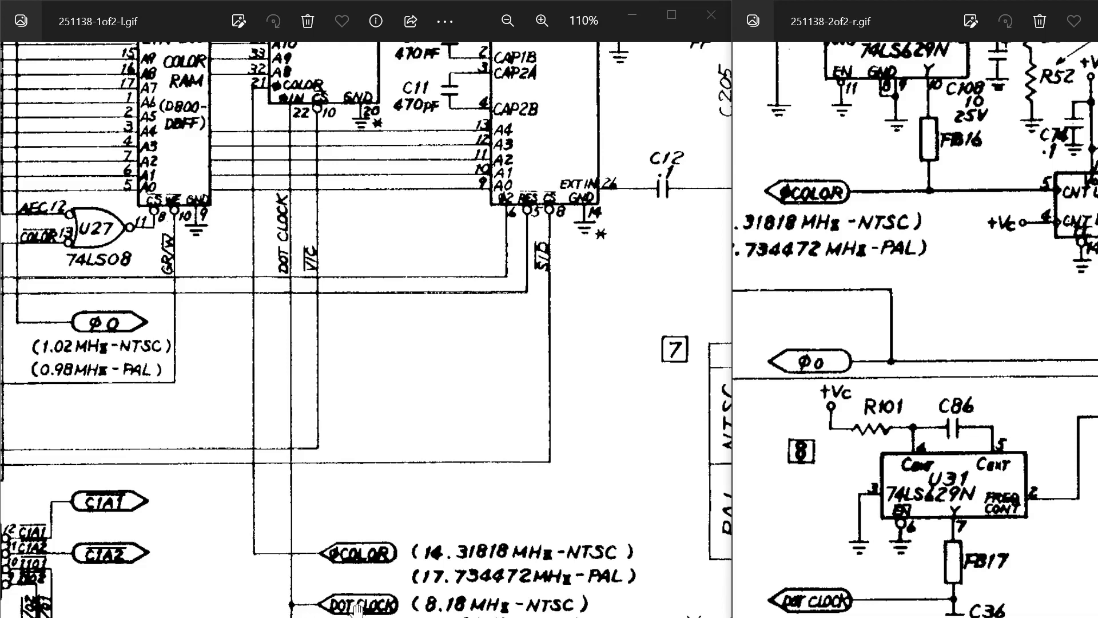
pyautogui.moveTo(825, 597)
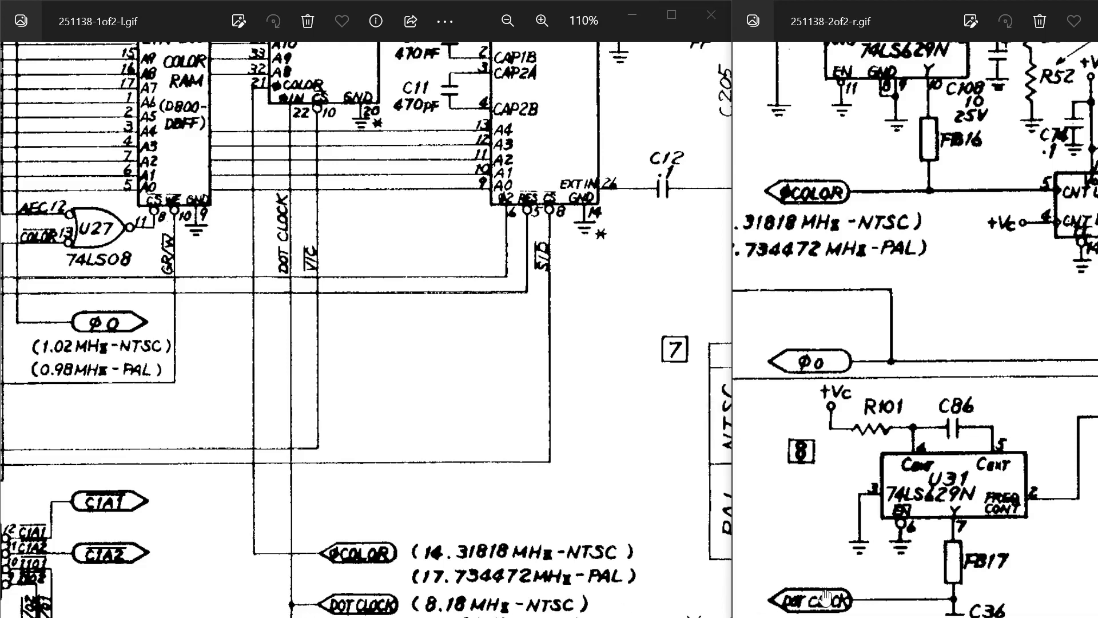
pyautogui.moveTo(830, 600)
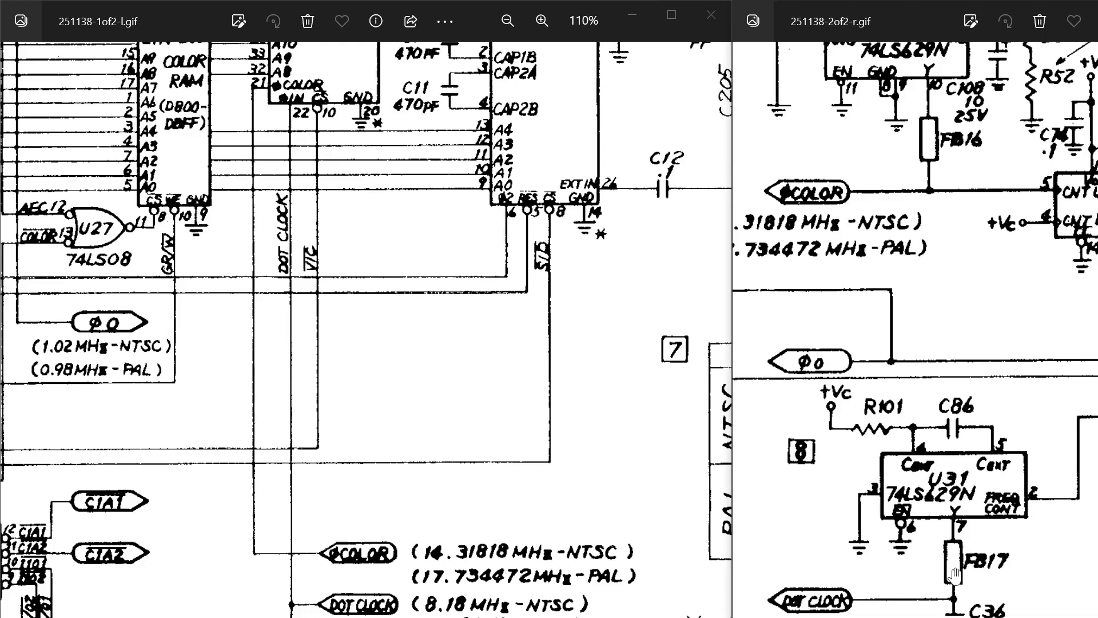
pyautogui.moveTo(951, 574)
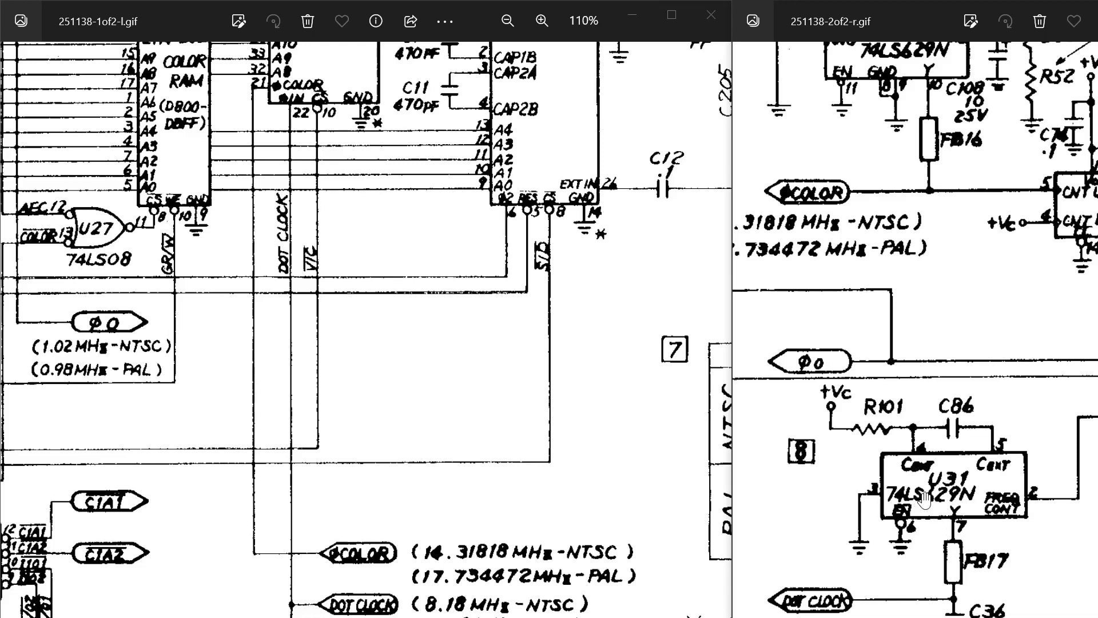
pyautogui.moveTo(954, 601)
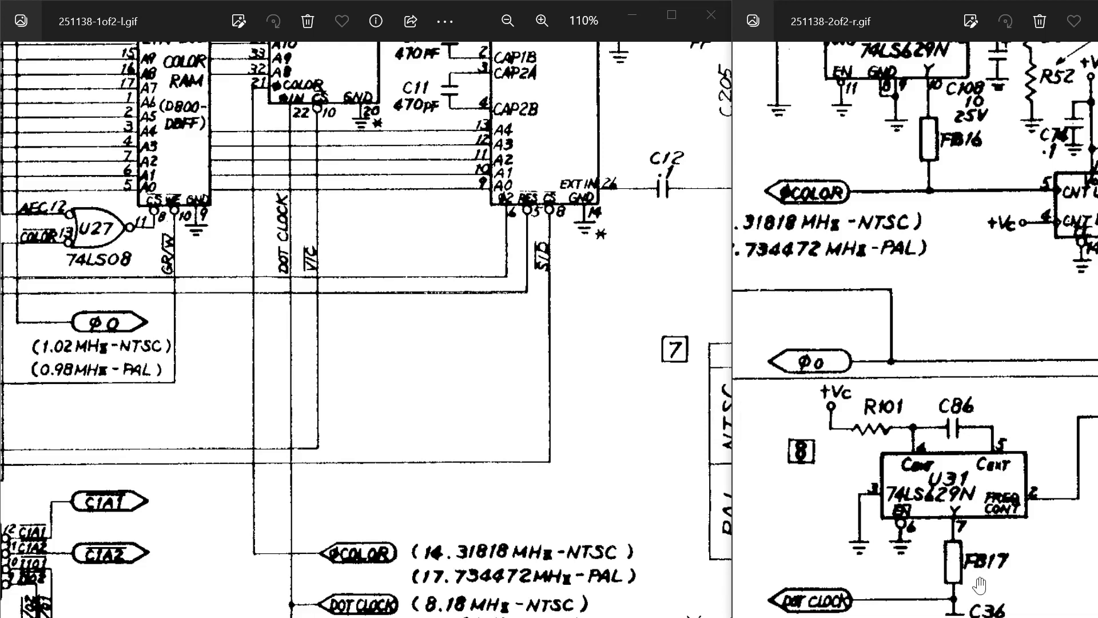
pyautogui.moveTo(980, 571)
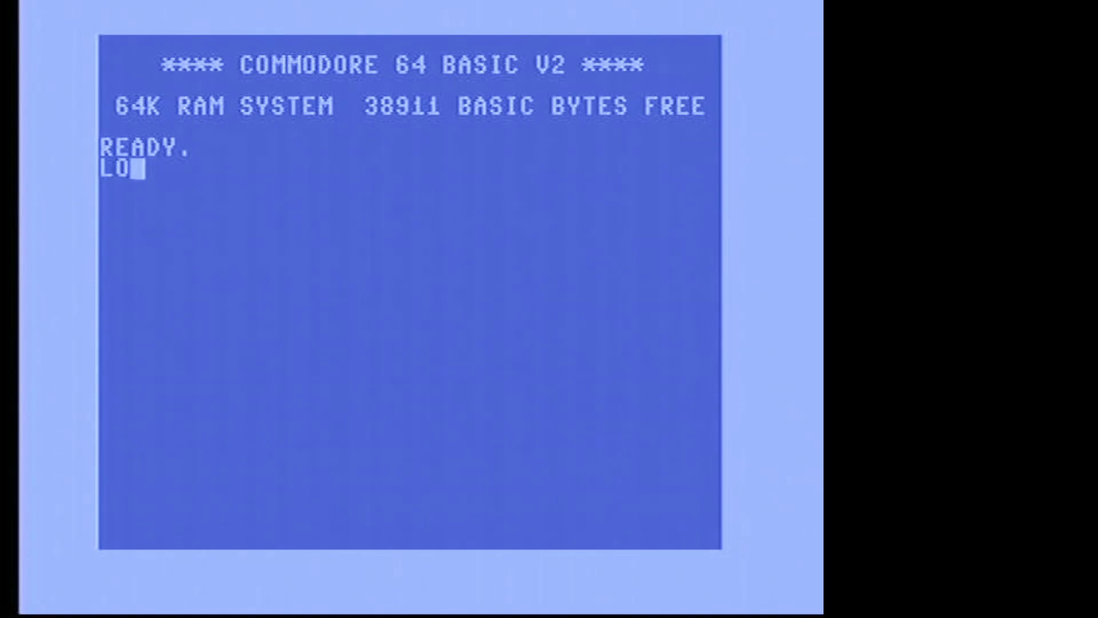
# Step: Enter LOAD"64",11,1 to load the terminal from device 11, then RUN it
pyautogui.write('AD"64')
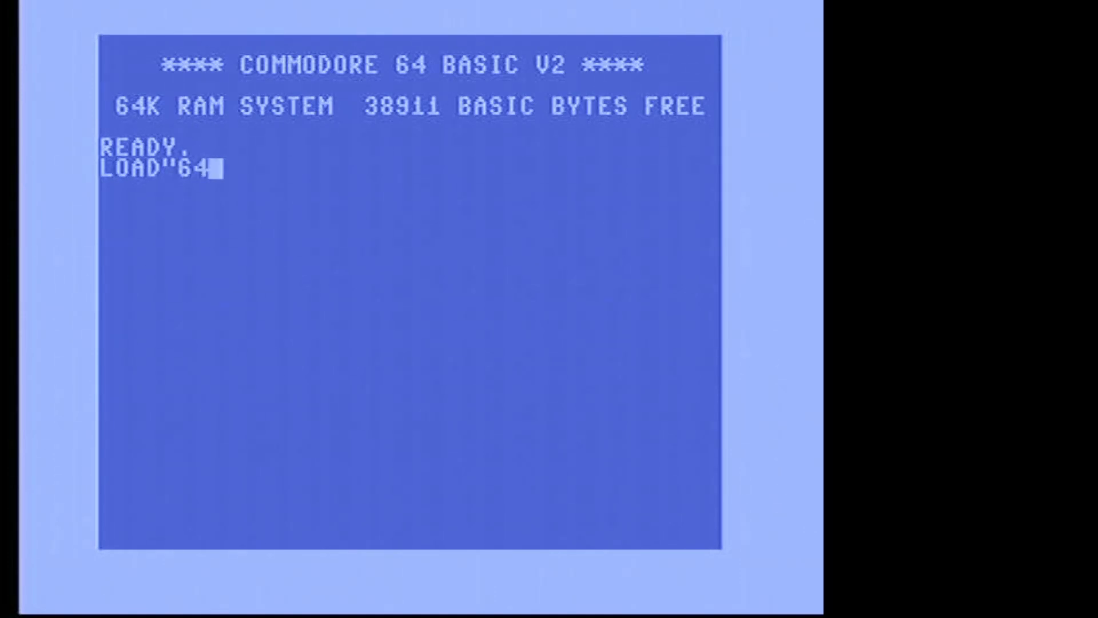
pyautogui.write('"')
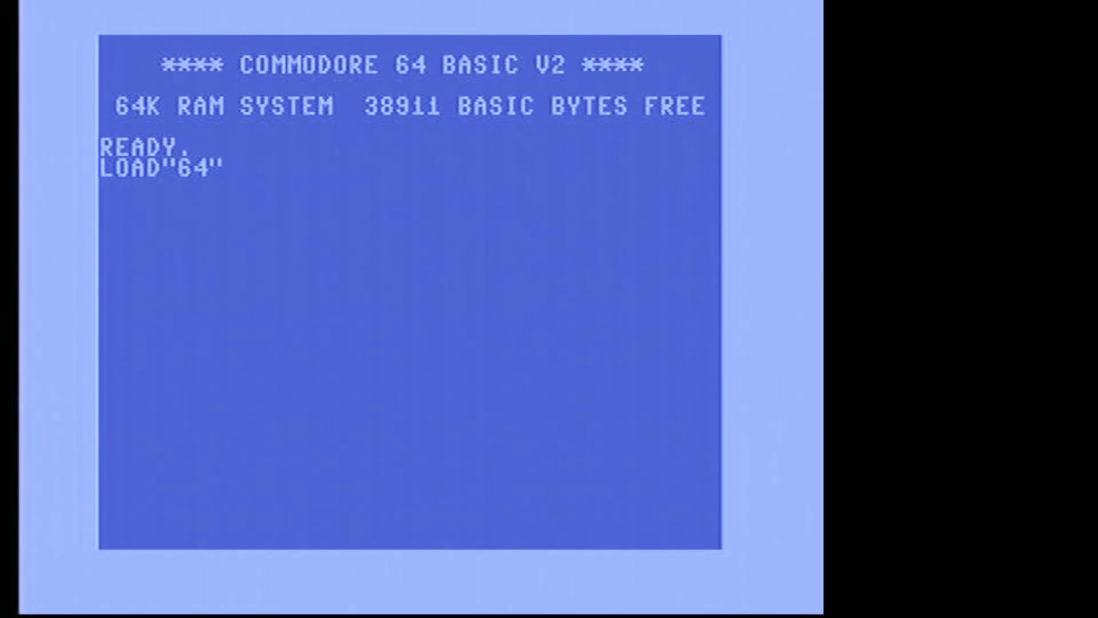
pyautogui.press('Return')
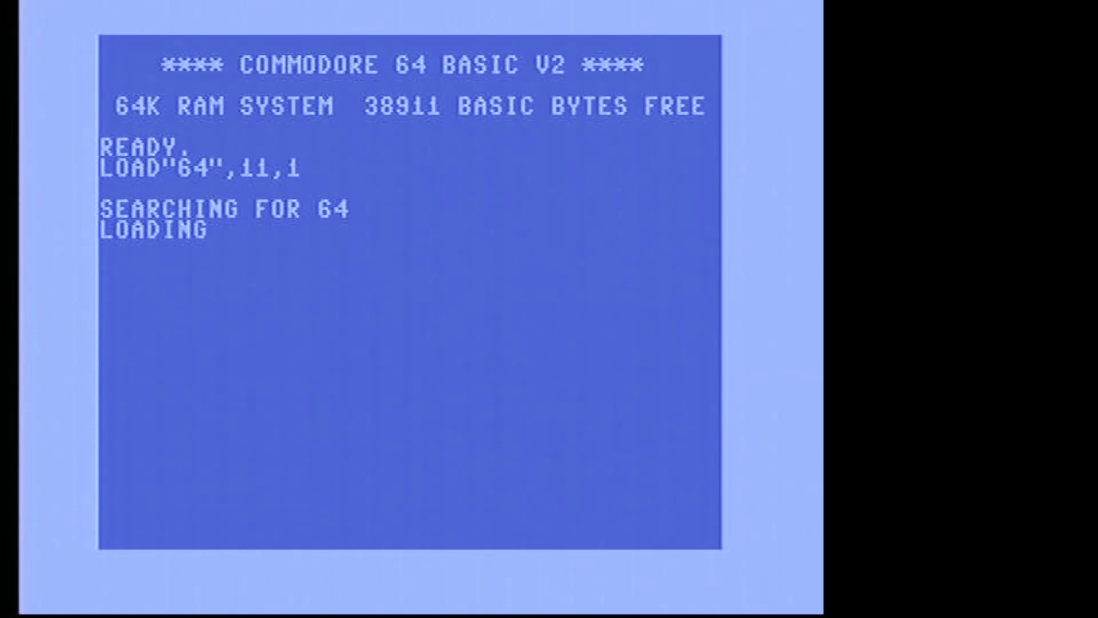
pyautogui.write('RUN')
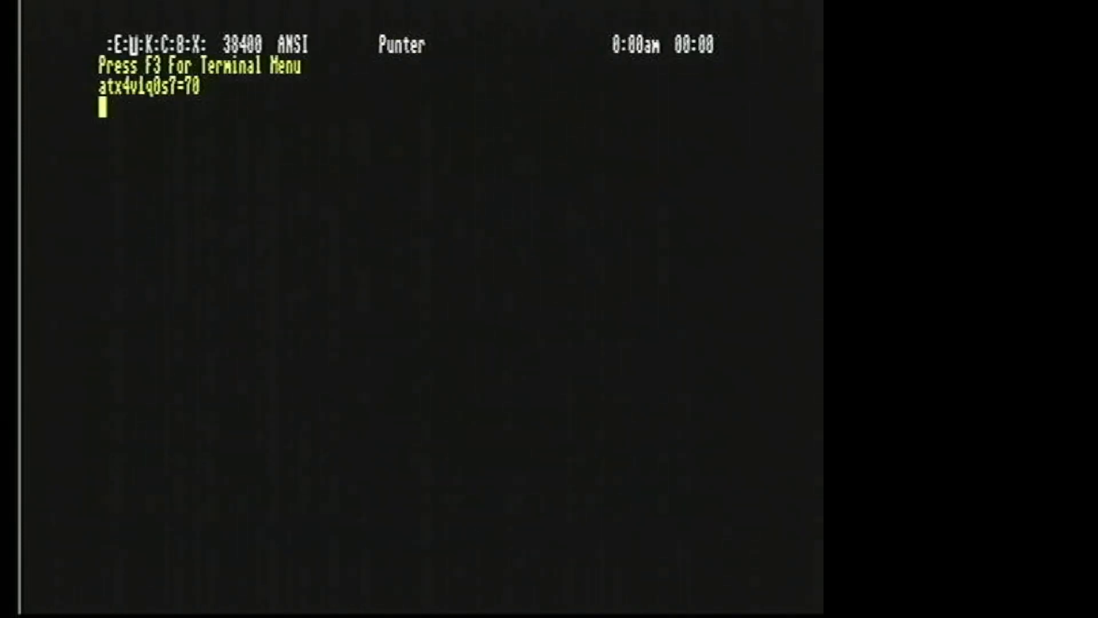
# Step: Query the modem with ati, then dial with atdt thepenaltybox.org
pyautogui.write('ati')
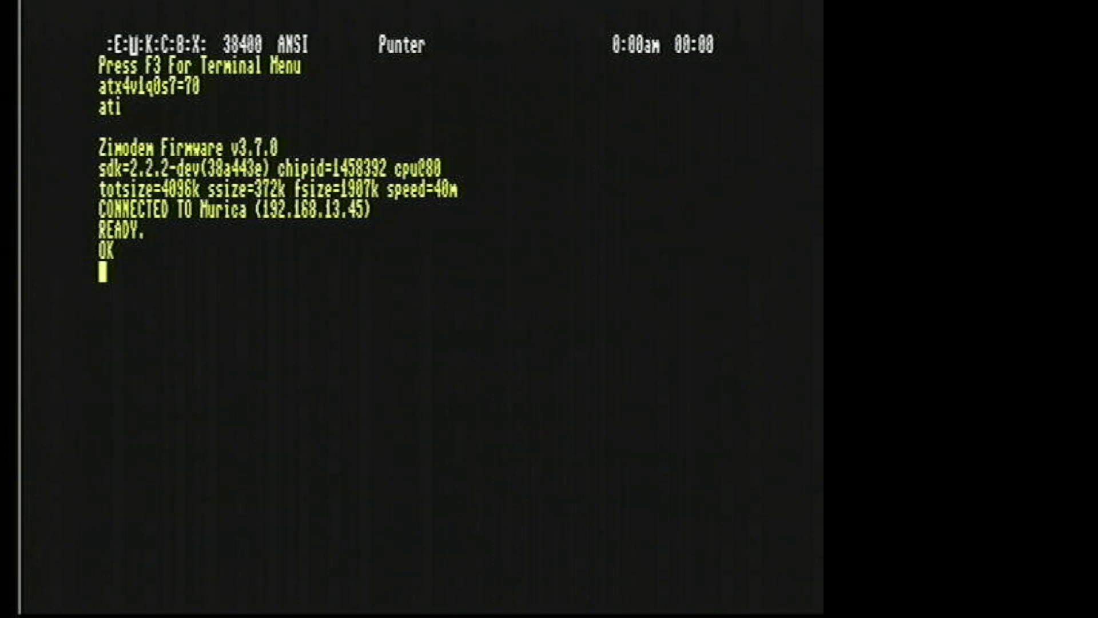
pyautogui.write('atdt')
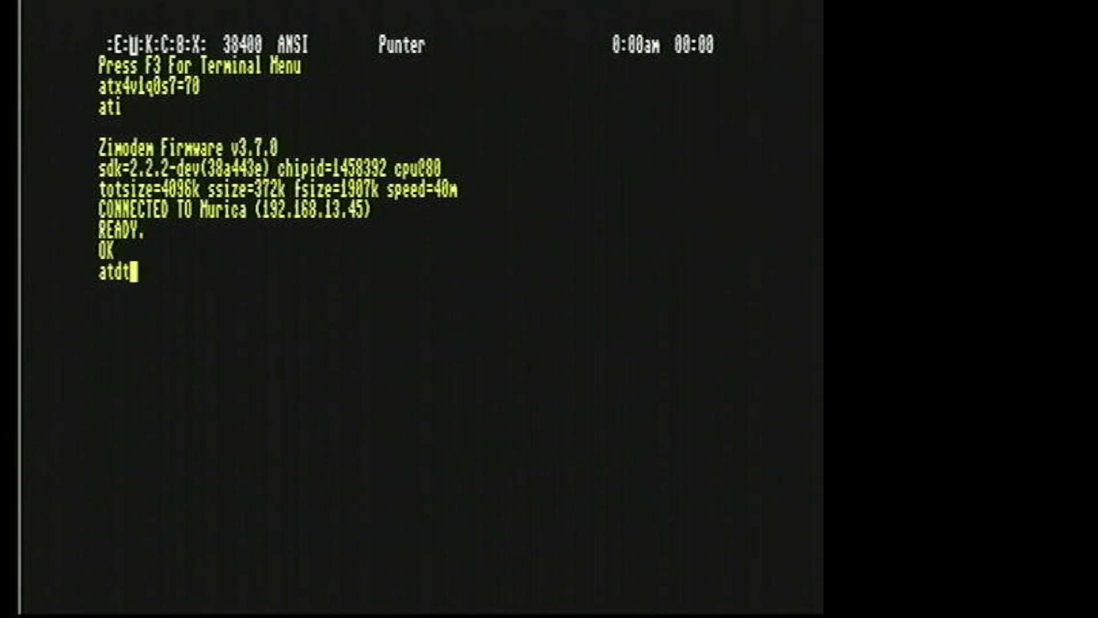
pyautogui.write('the')
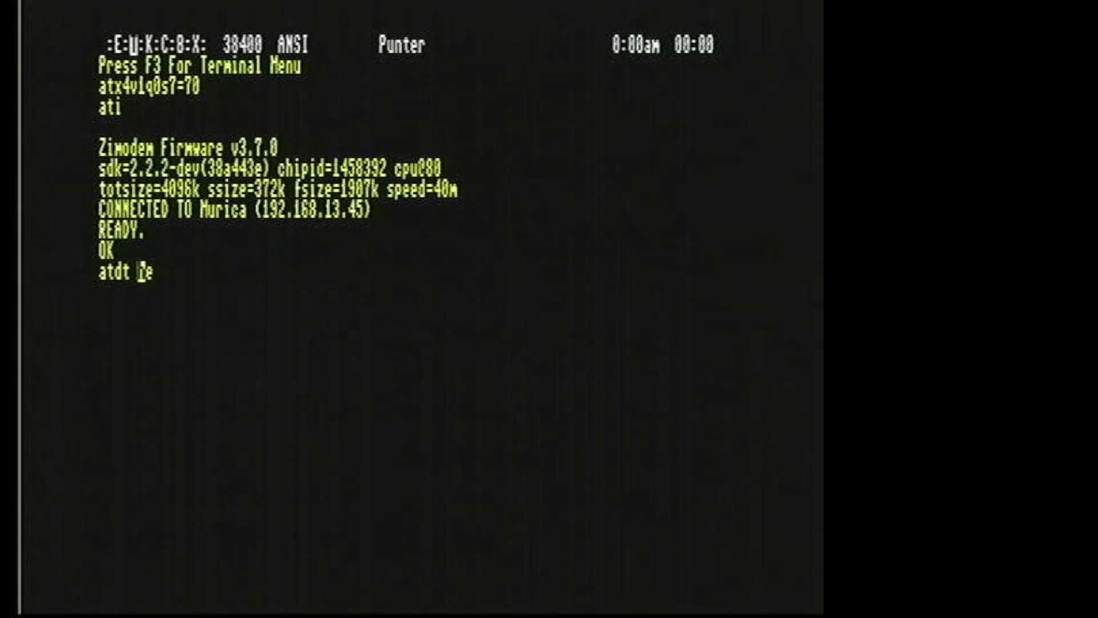
pyautogui.write('thepenaltyb')
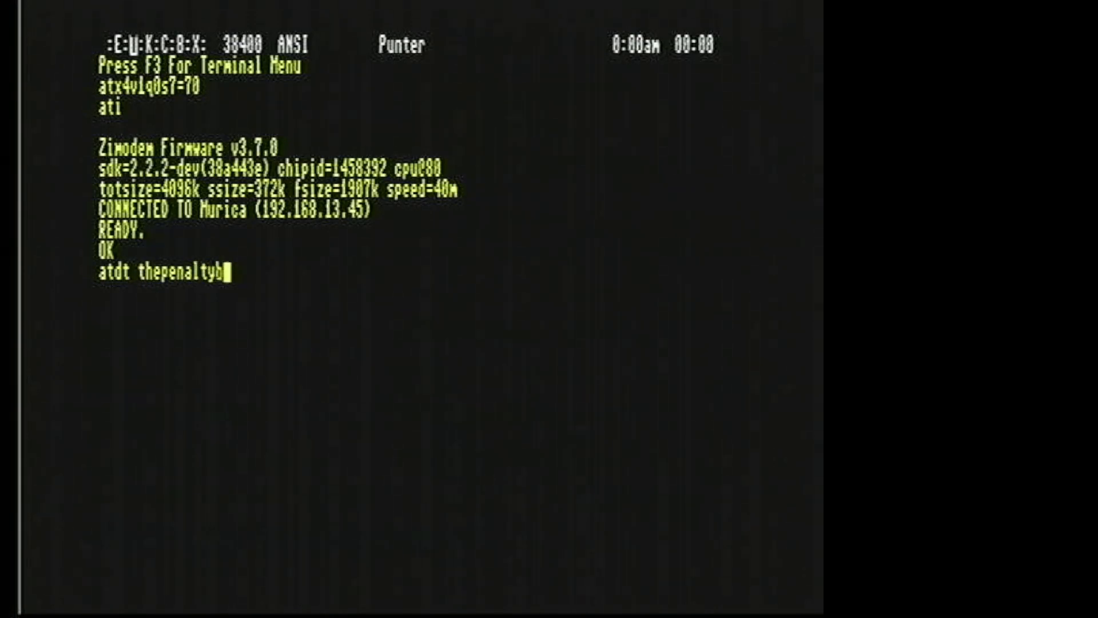
pyautogui.write('ox.org')
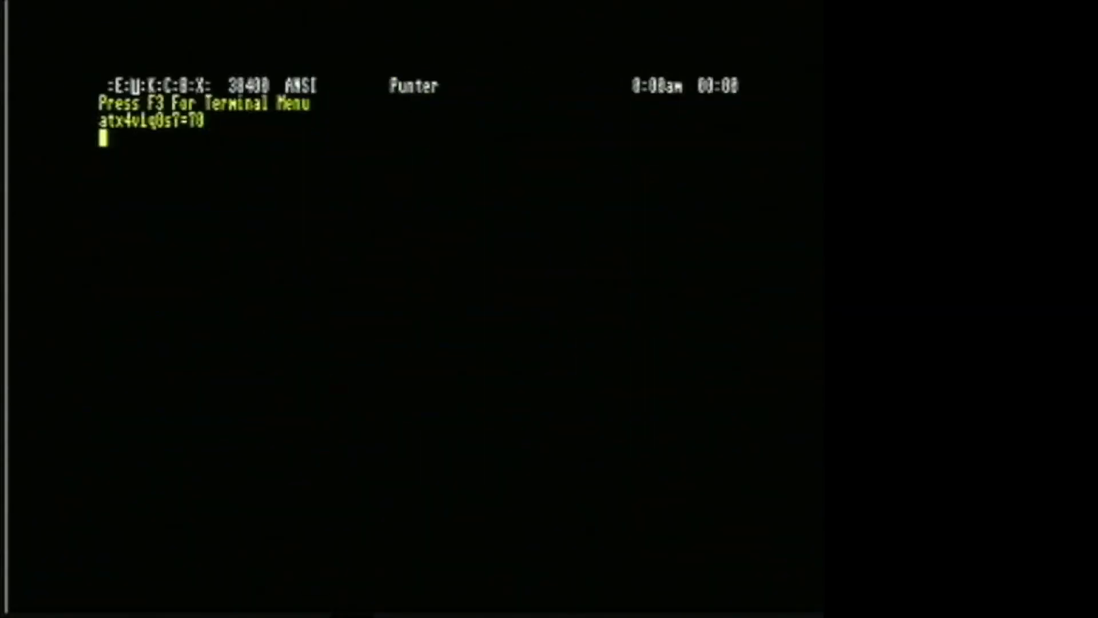
# Step: Query the modem with ati again and begin a new atdt dial command
pyautogui.write('ti')
pyautogui.click(221, 154)
pyautogui.write('ati')
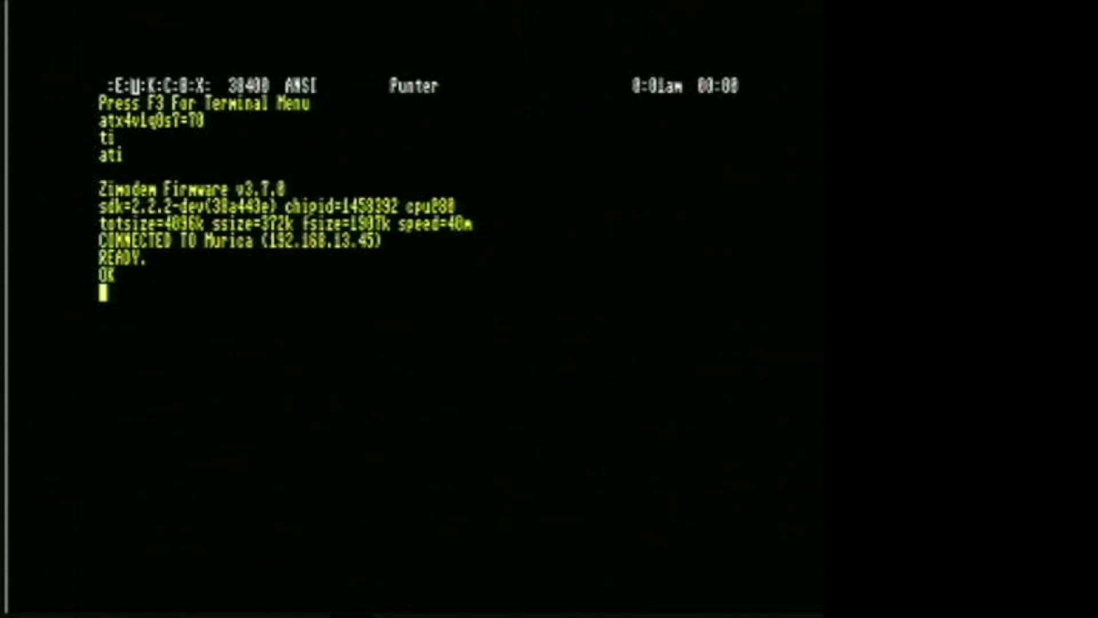
pyautogui.write('atdt')
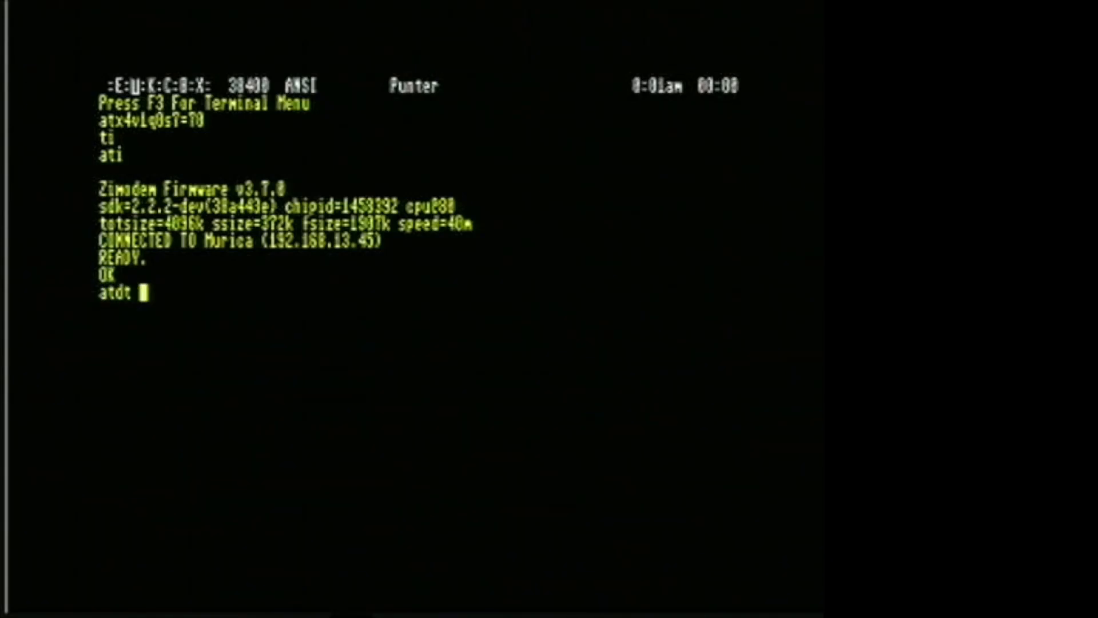